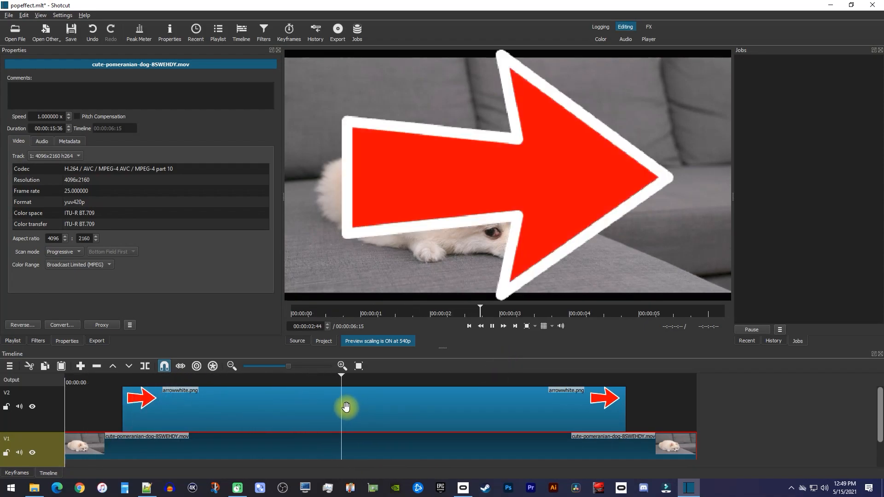
Select the arrowwhite.png clip on track V2 so its properties replace the dog video's.
left_click(491, 326)
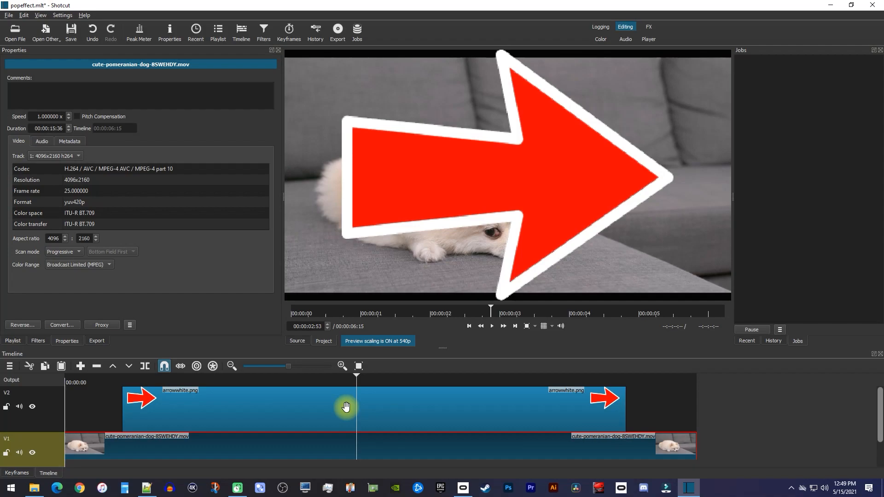
mouse_move(463, 406)
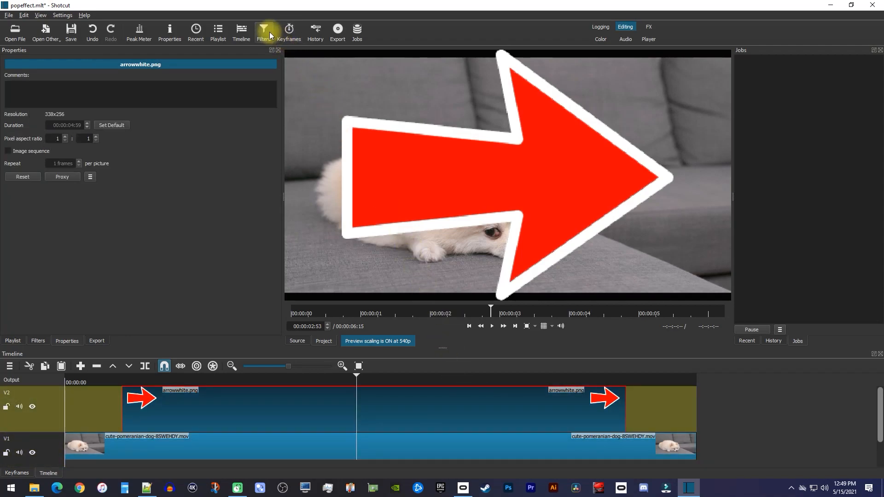
Add a Size, Position & Rotate filter to the arrow clip.
left_click(264, 31)
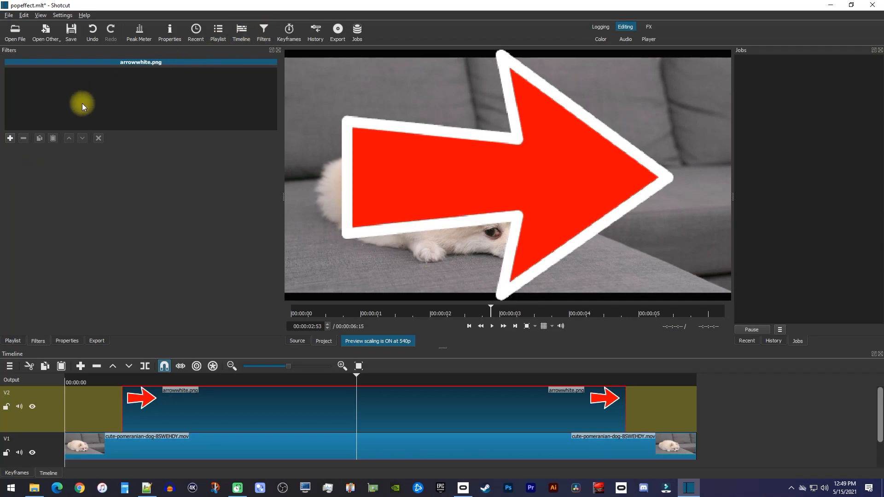
left_click(9, 139)
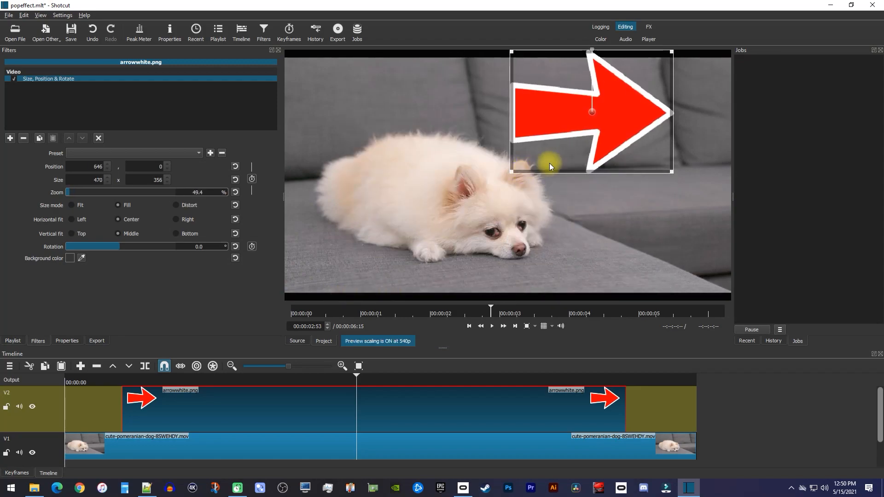
Shrink the arrow to about half size, place it right of the dog and rotate it to point down-left.
left_click_drag(550, 167, 637, 169)
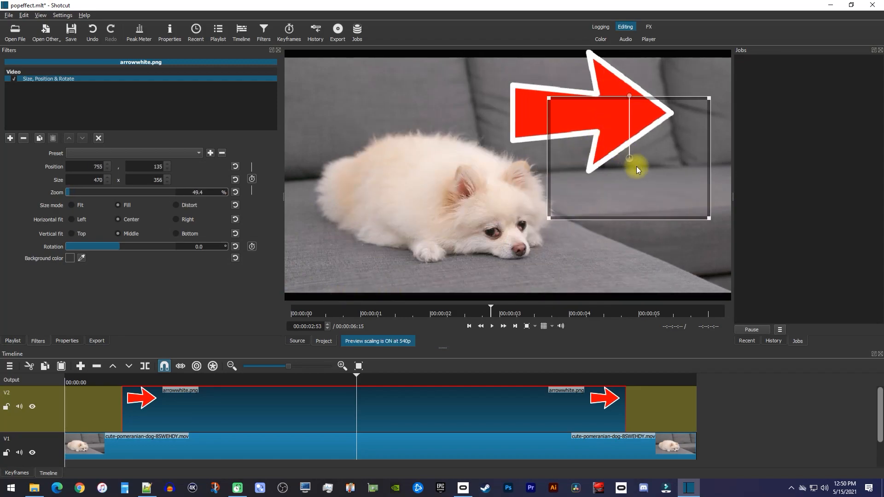
left_click_drag(637, 172, 642, 107)
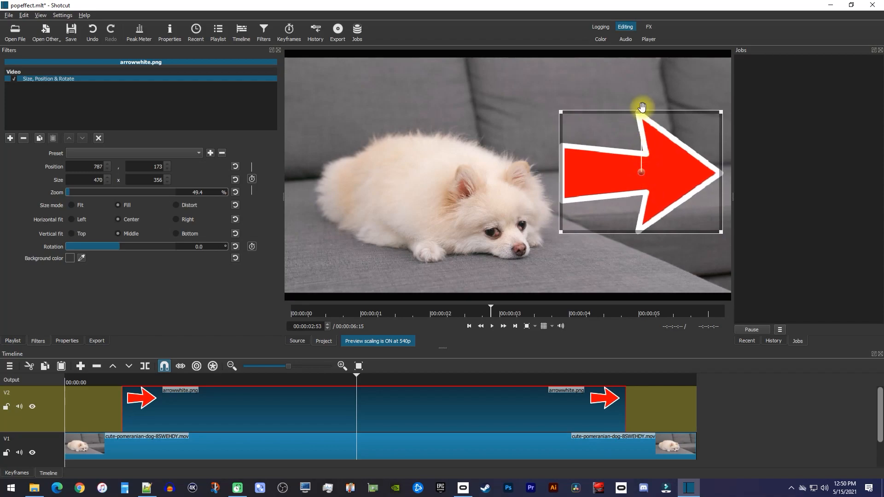
left_click_drag(642, 106, 665, 213)
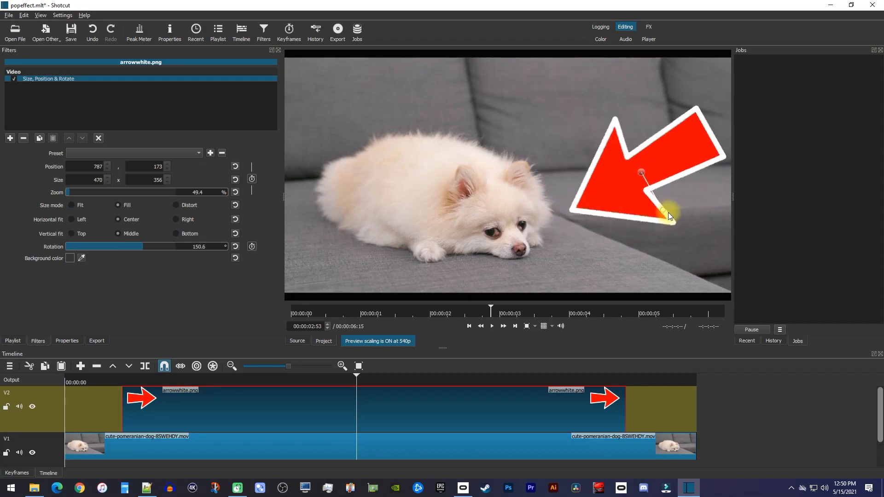
left_click_drag(665, 213, 662, 230)
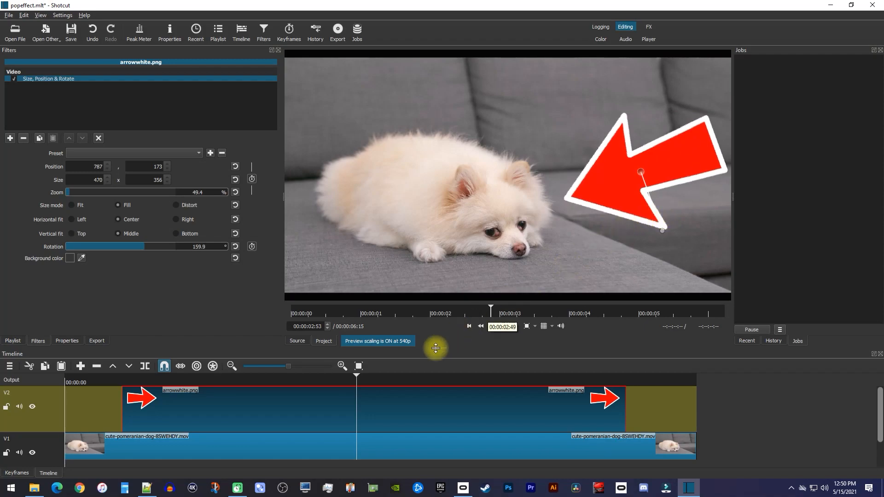
Keyframe the arrow's Zoom near the clip start: large first, then two smaller values so it pops in and settles.
left_click(242, 383)
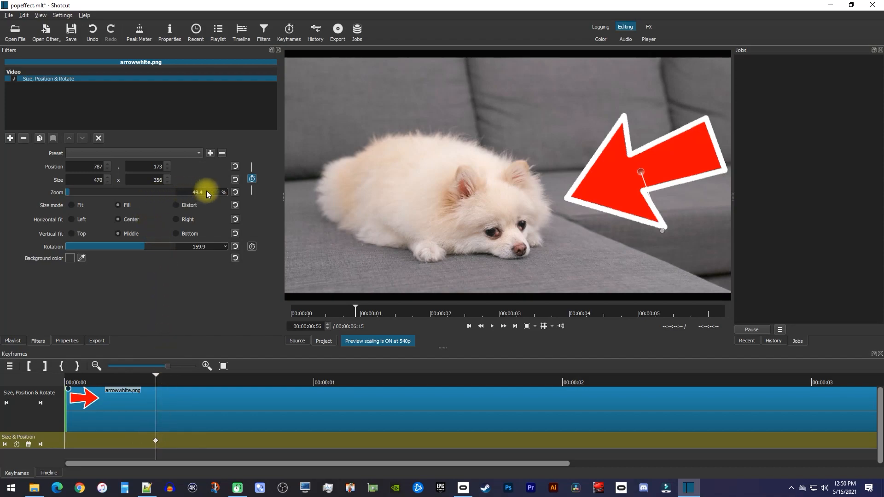
left_click_drag(207, 192, 187, 192)
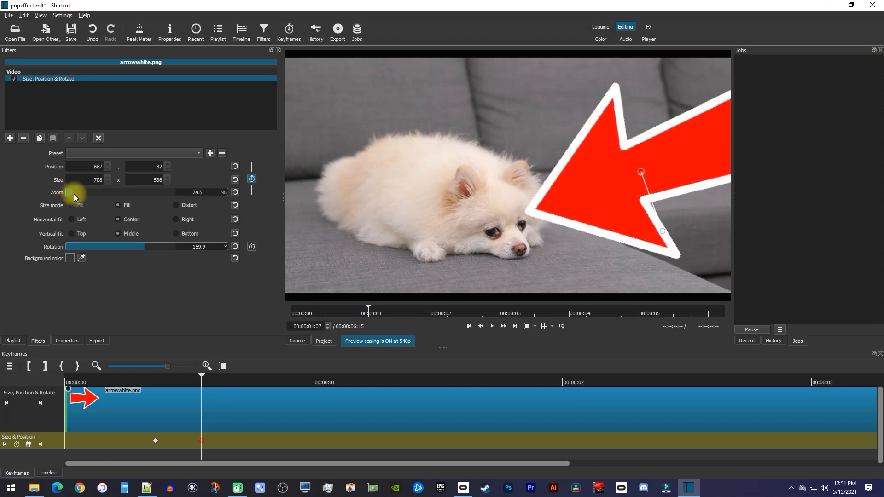
left_click_drag(77, 193, 71, 192)
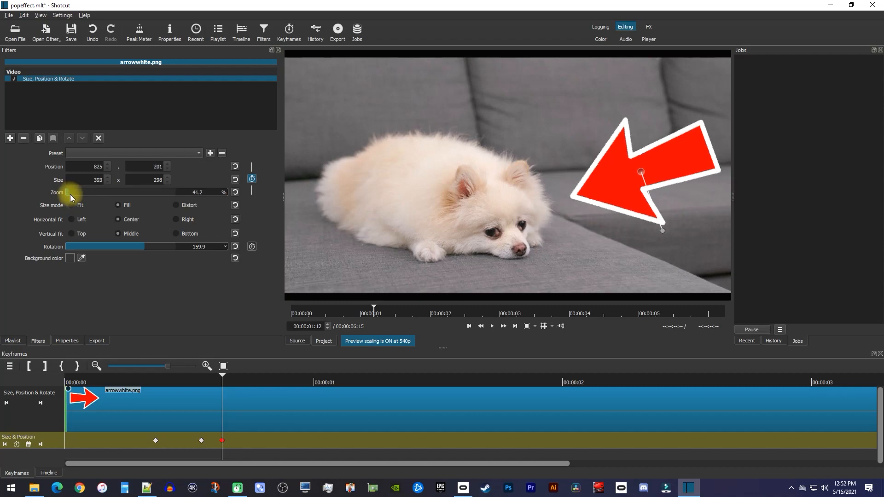
left_click_drag(71, 193, 64, 192)
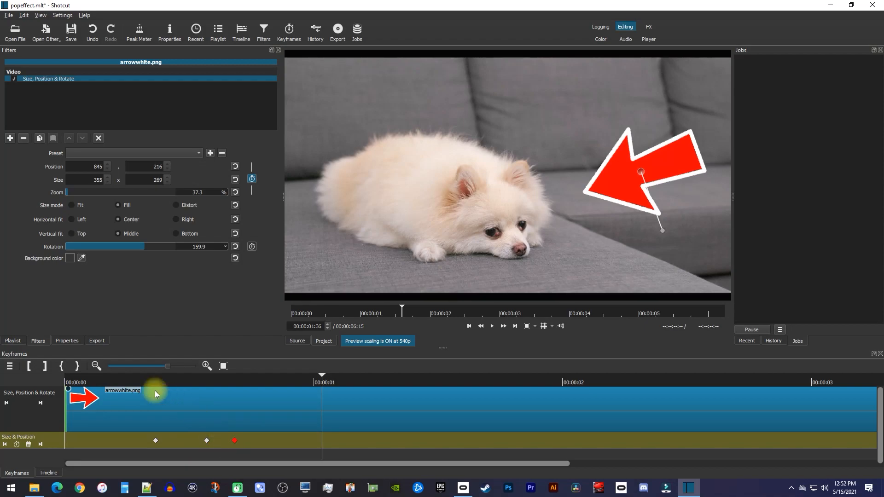
left_click(491, 326)
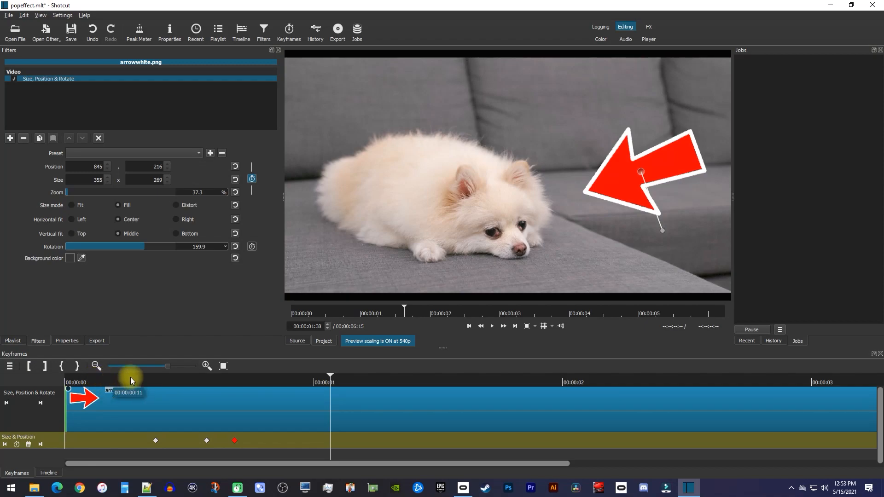
Add Zoom keyframes near the 2 s mark dropping to 0.1% so the arrow pops out and vanishes.
left_click(383, 376)
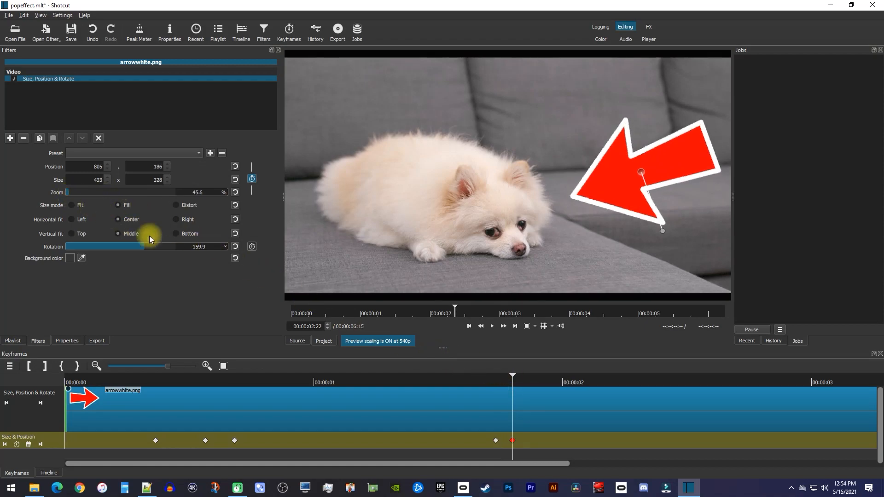
left_click(534, 378)
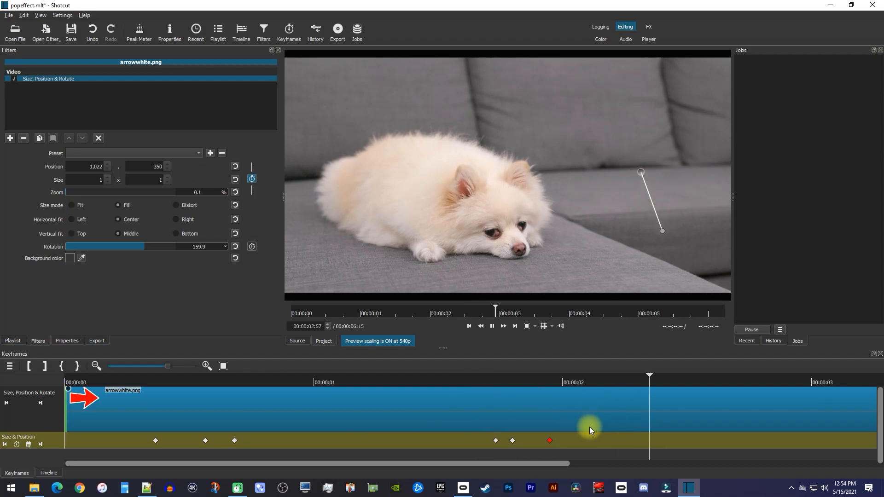
left_click(491, 327)
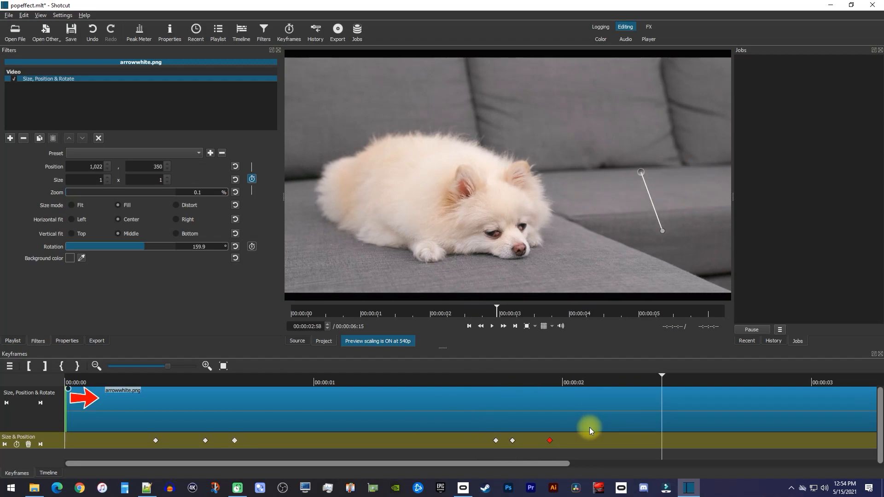
mouse_move(594, 433)
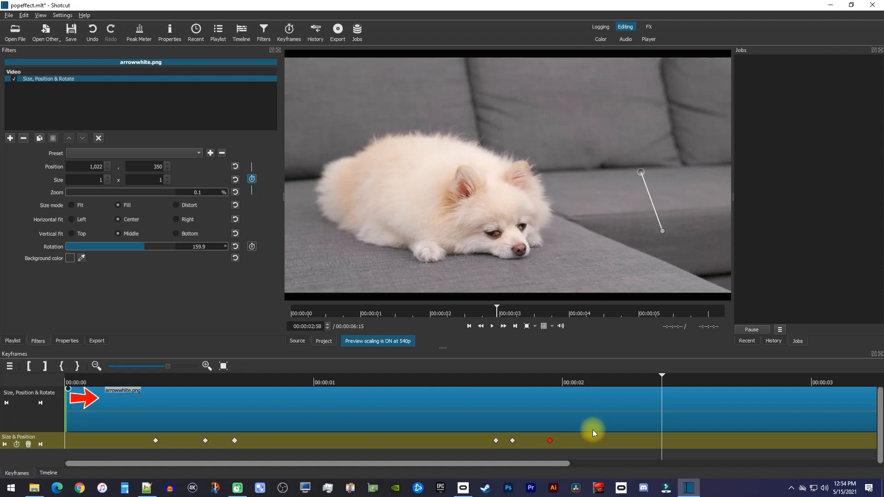